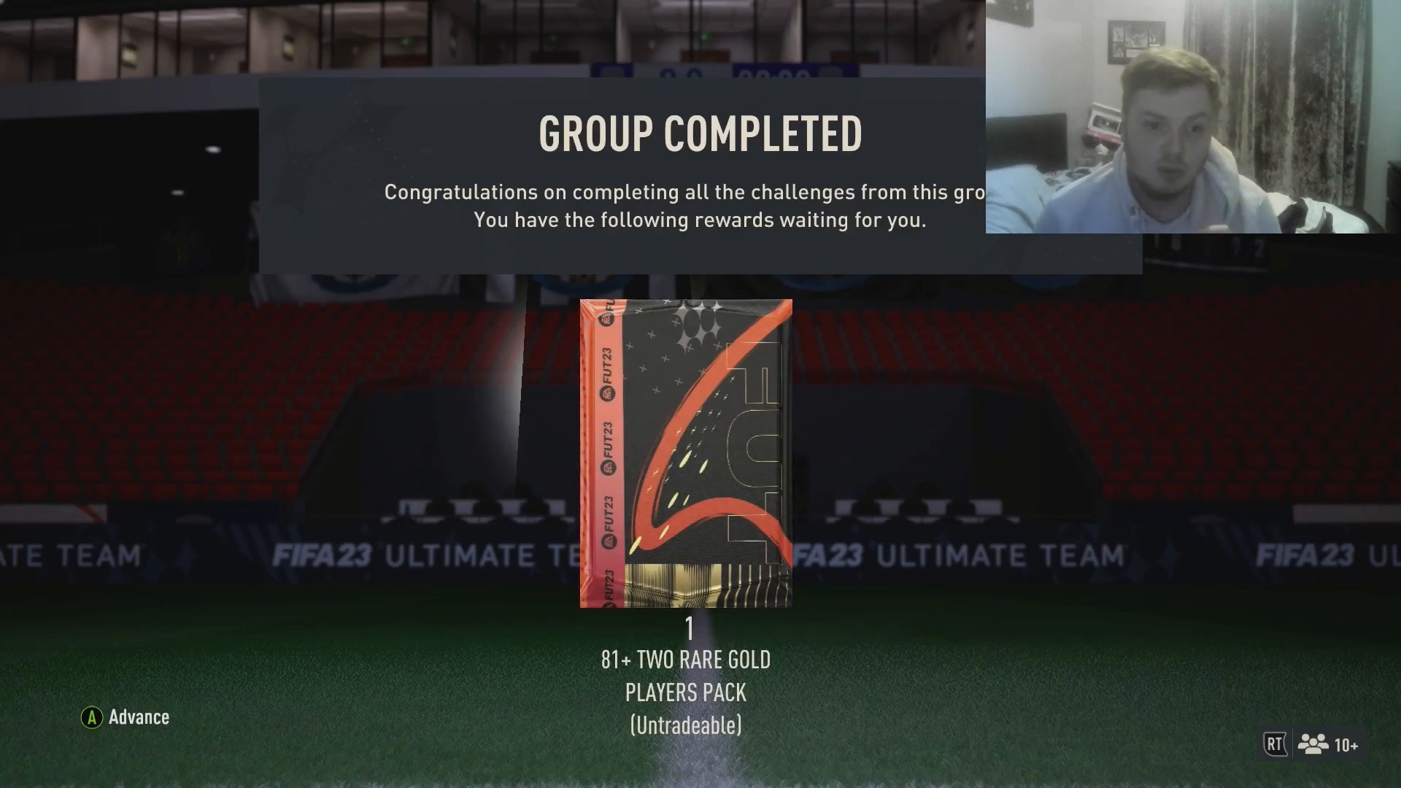
- Accept the 81+ Two Rare Gold Players Pack group reward and return to the FUT hub
key("enter")
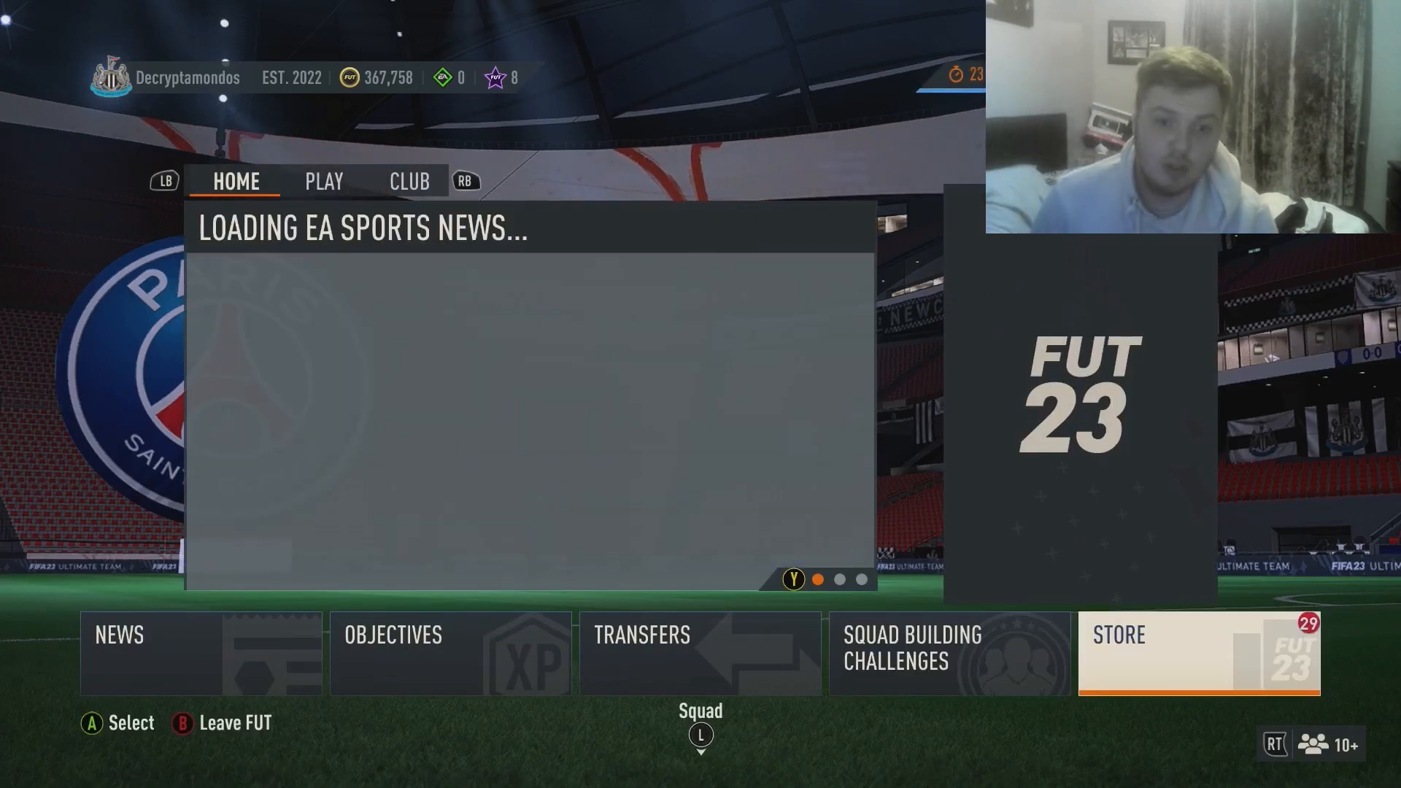
- Go to the Store to reach My Packs and open a pack revealing a duplicate Anderson Talisca
left_click(1197, 653)
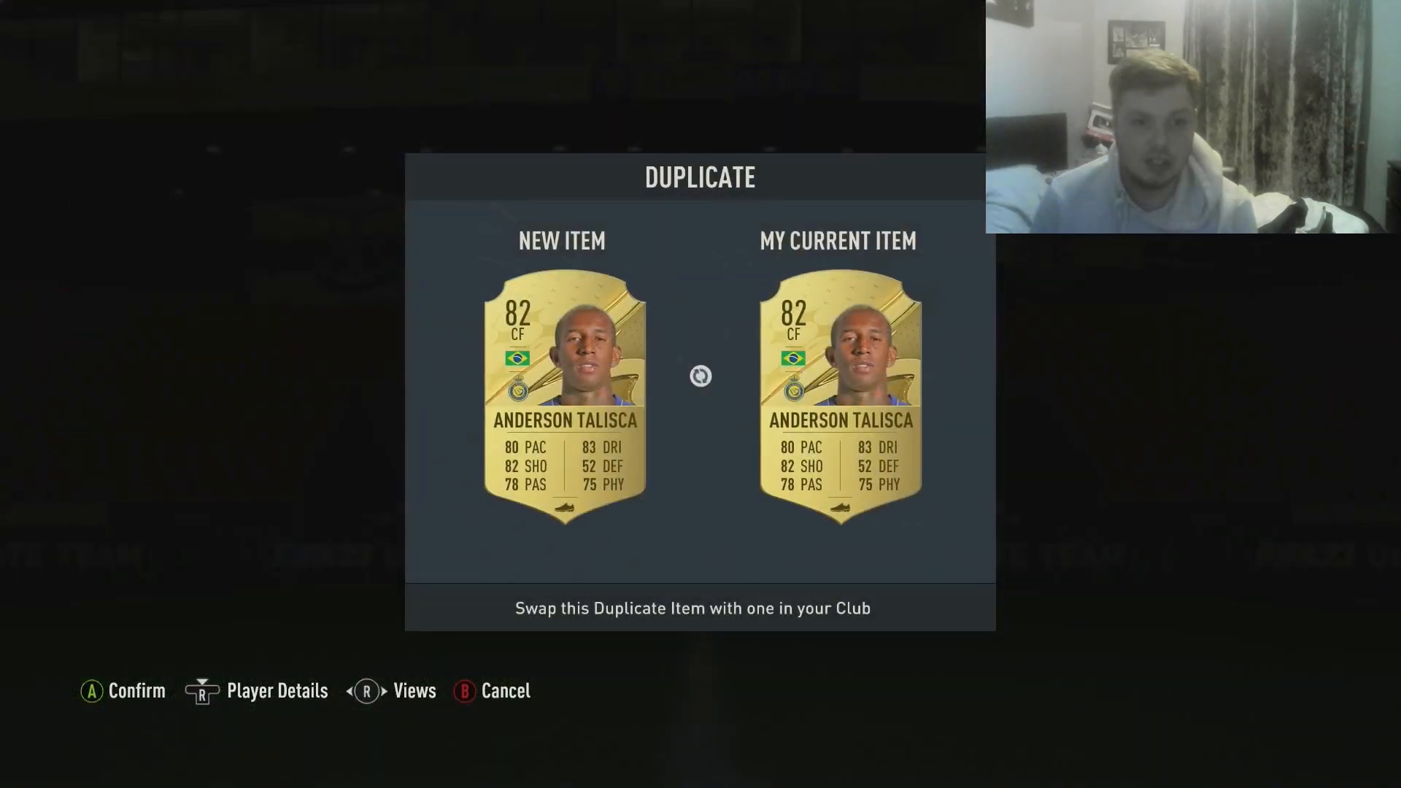
- Leave the Talisca duplicate comparison, confirm the pulled items and return to My Packs
key("b")
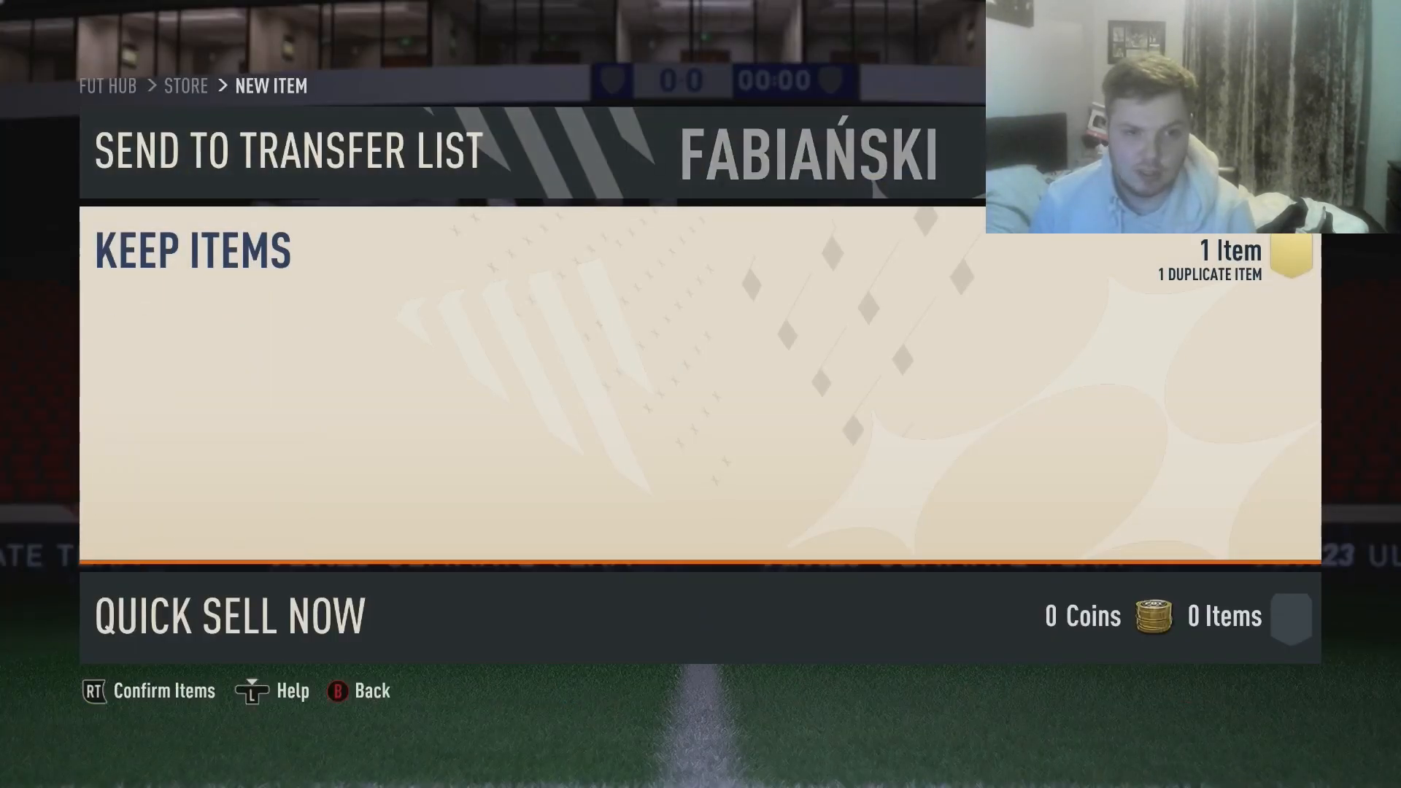
key("RT")
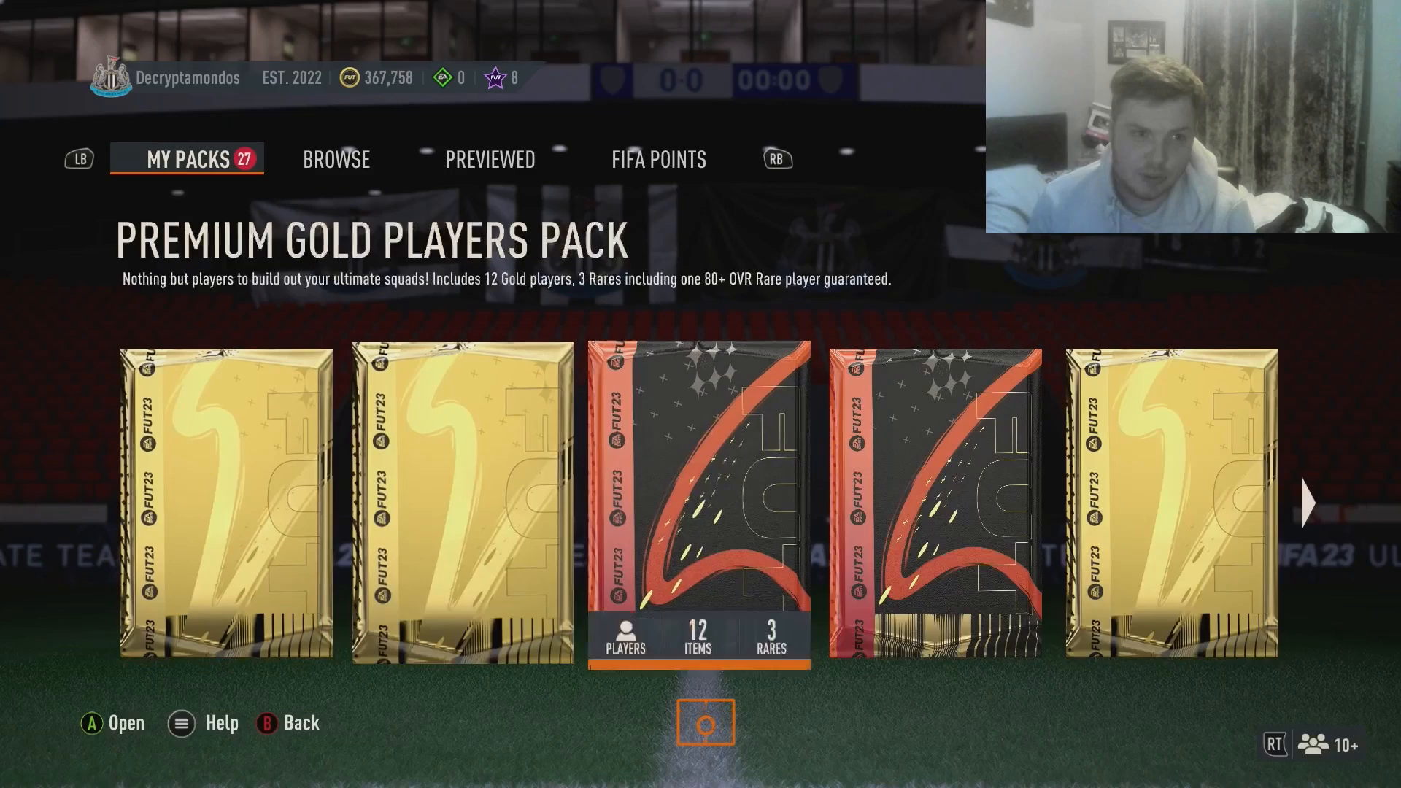
- Move to the Premium Gold Players Pack and open it, revealing 82-rated Gonçalo Guedes
scroll("right", 3)
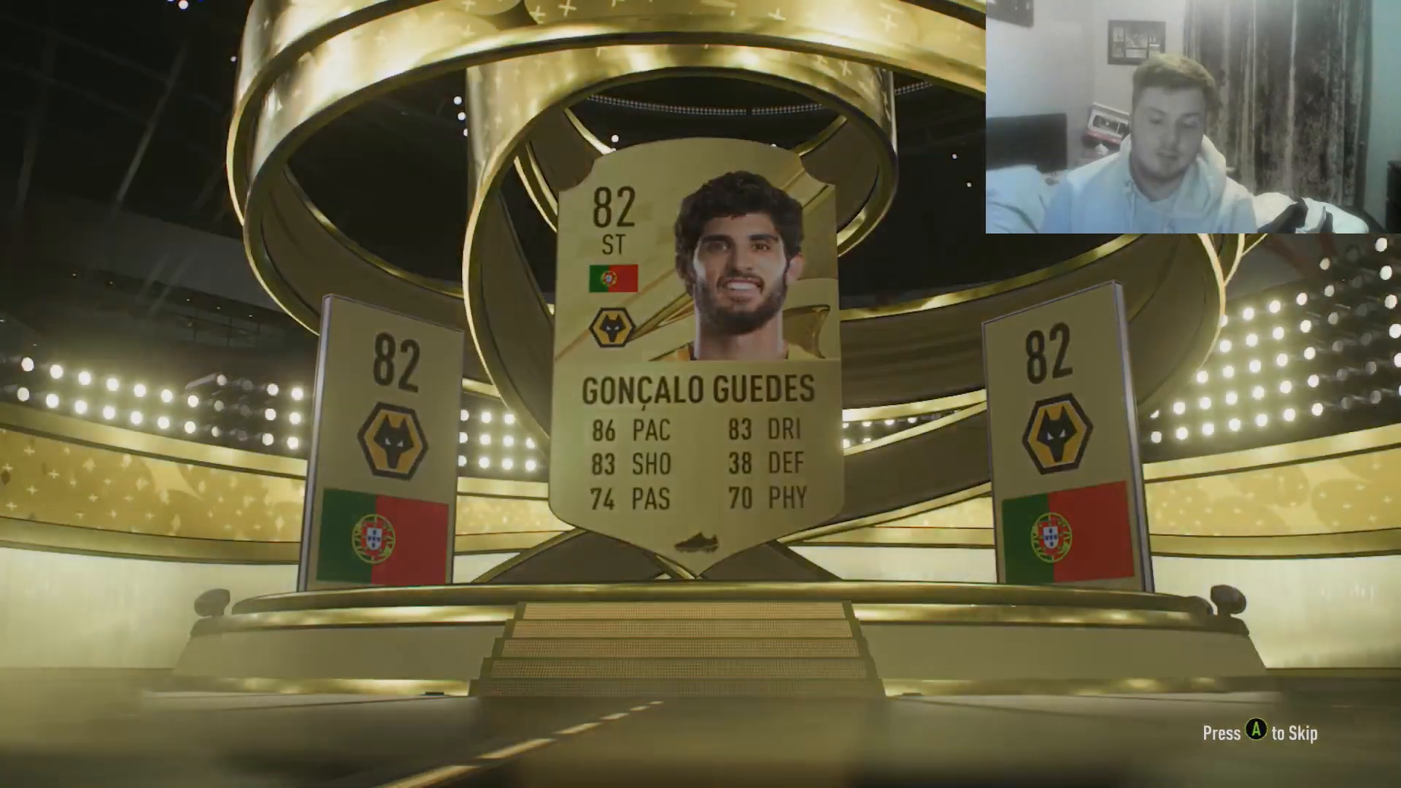
- Skip the Guedes walkout to reach the new-item list with the duplicate 81-rated card
key("a")
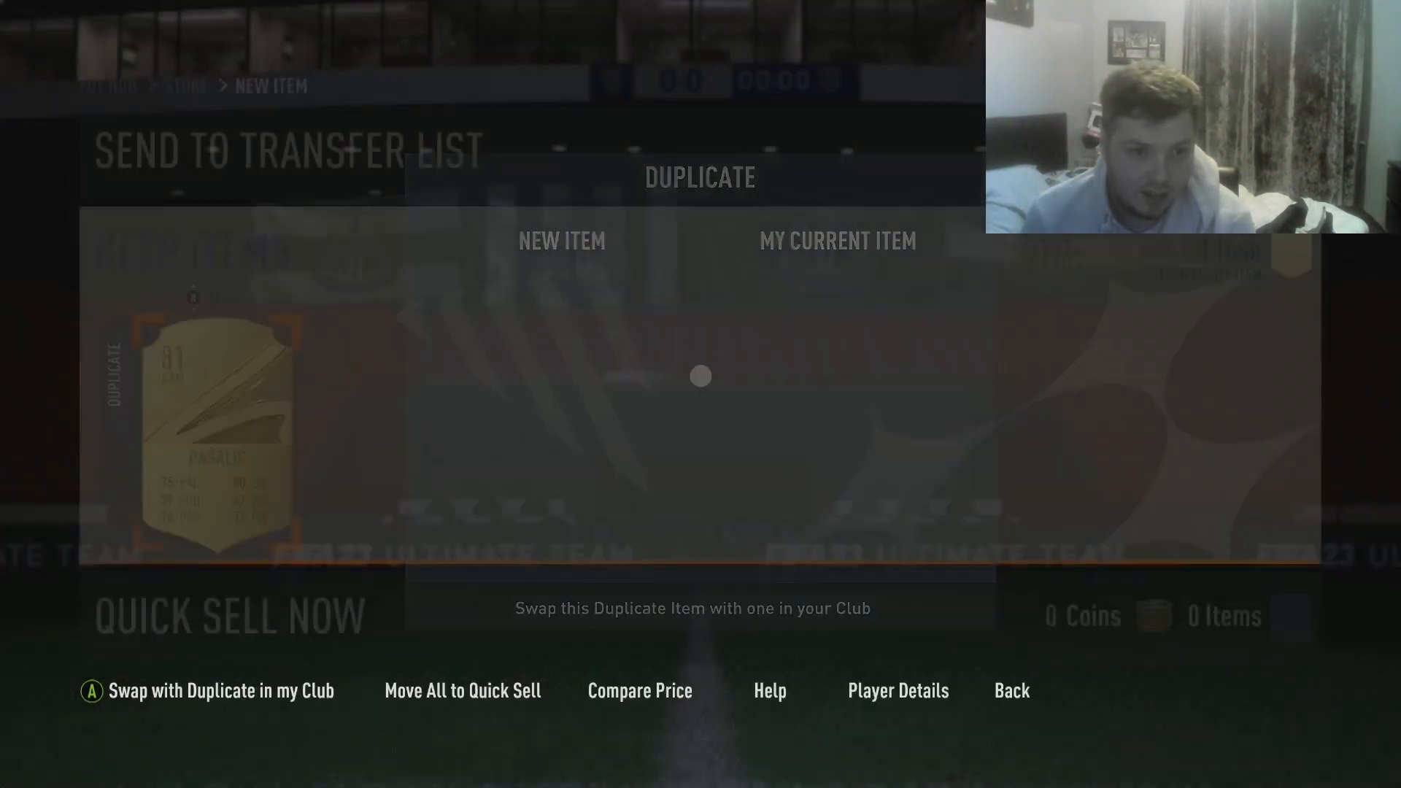
- Keep Roberto Firmino and Carlos Soler by sending the new items to the club
left_click(463, 690)
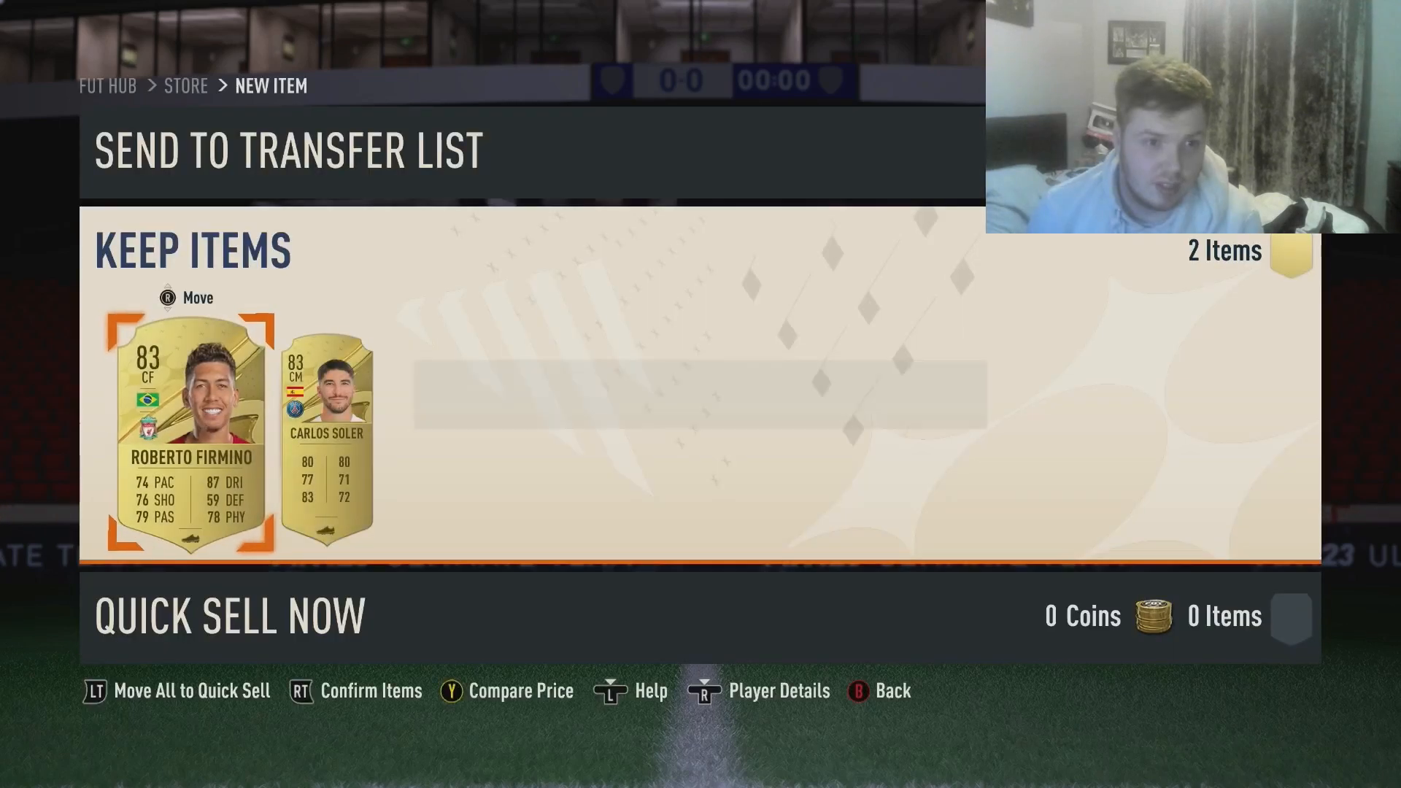
key("RT")
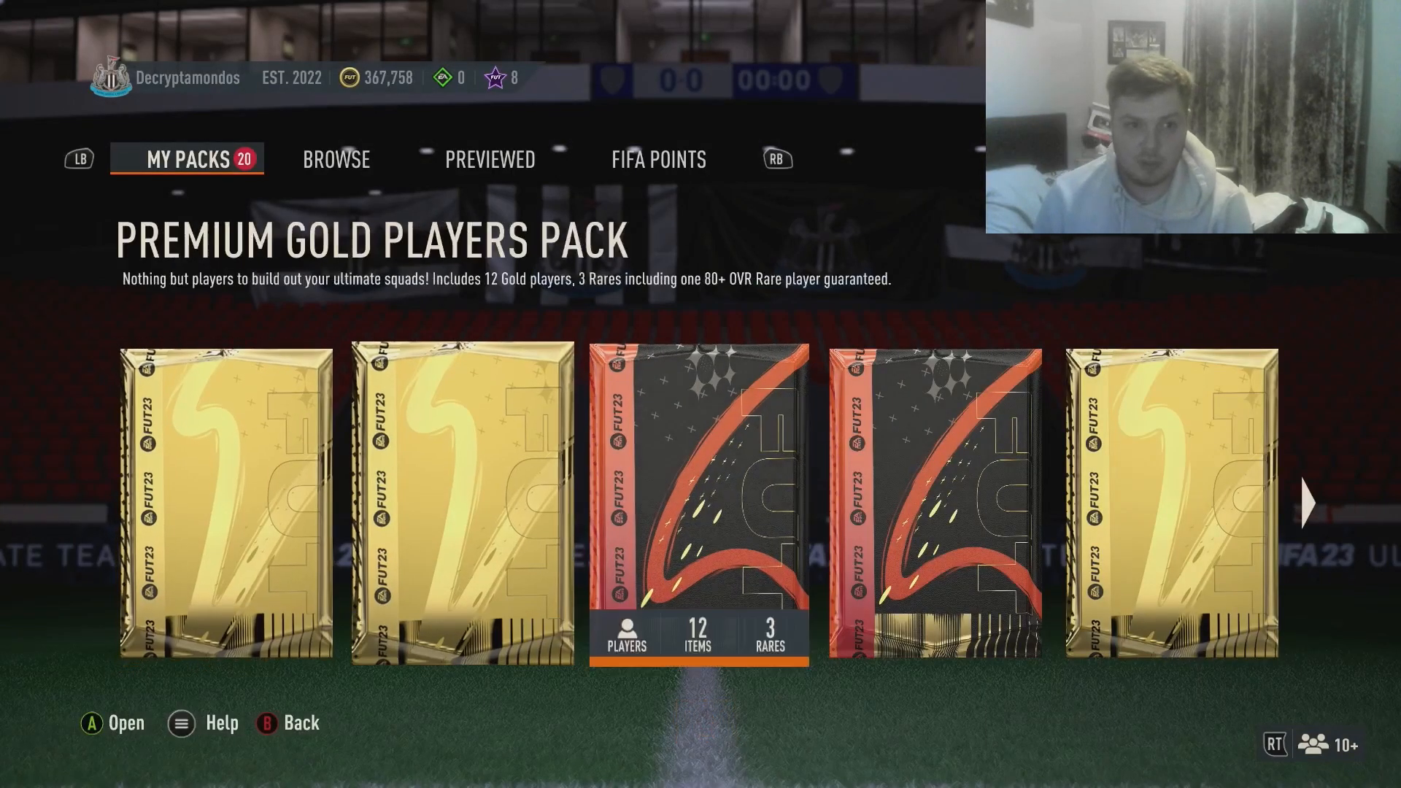
- Open an 81+ Two Rare Gold Players Pack and skip the reveal to the 81-rated Martínez
scroll("right", 3)
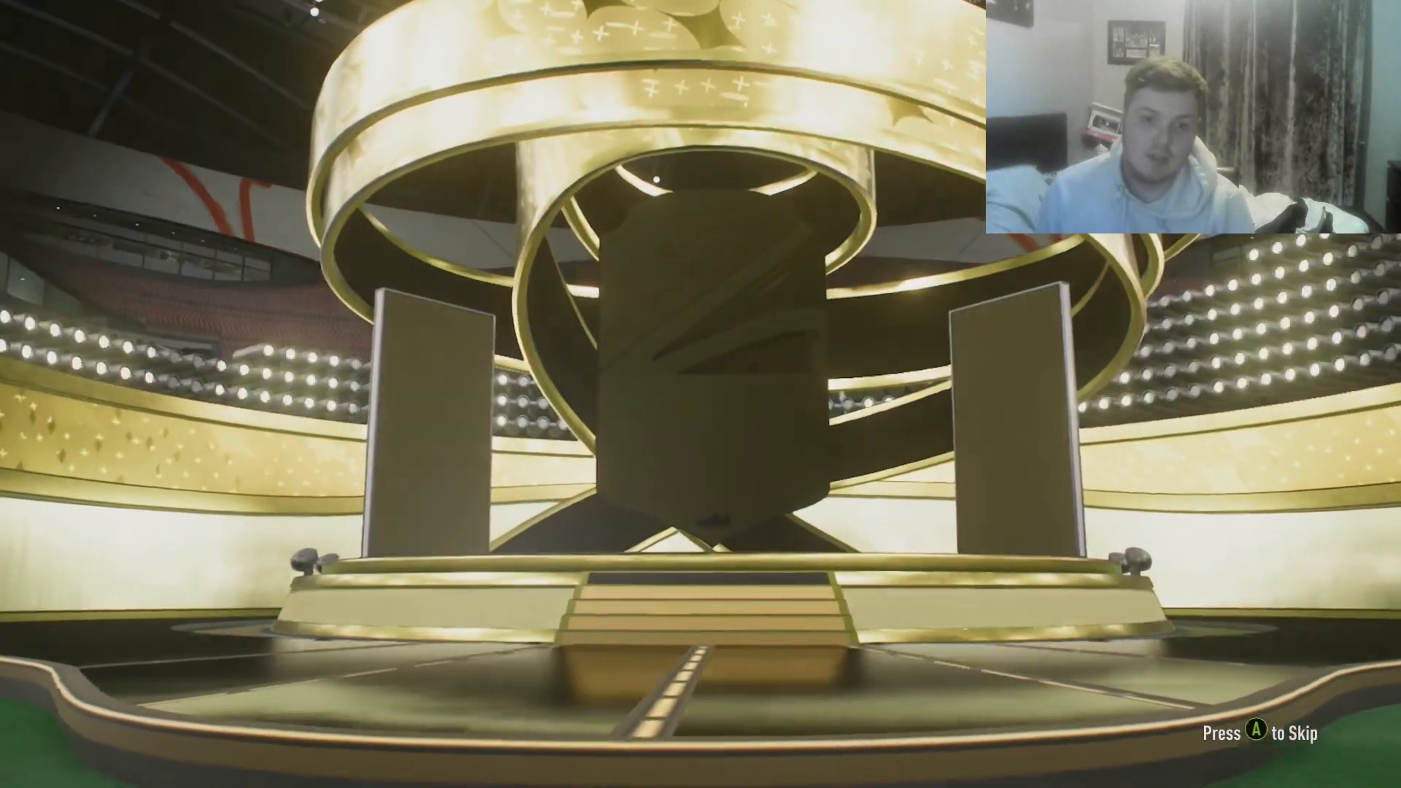
key("a")
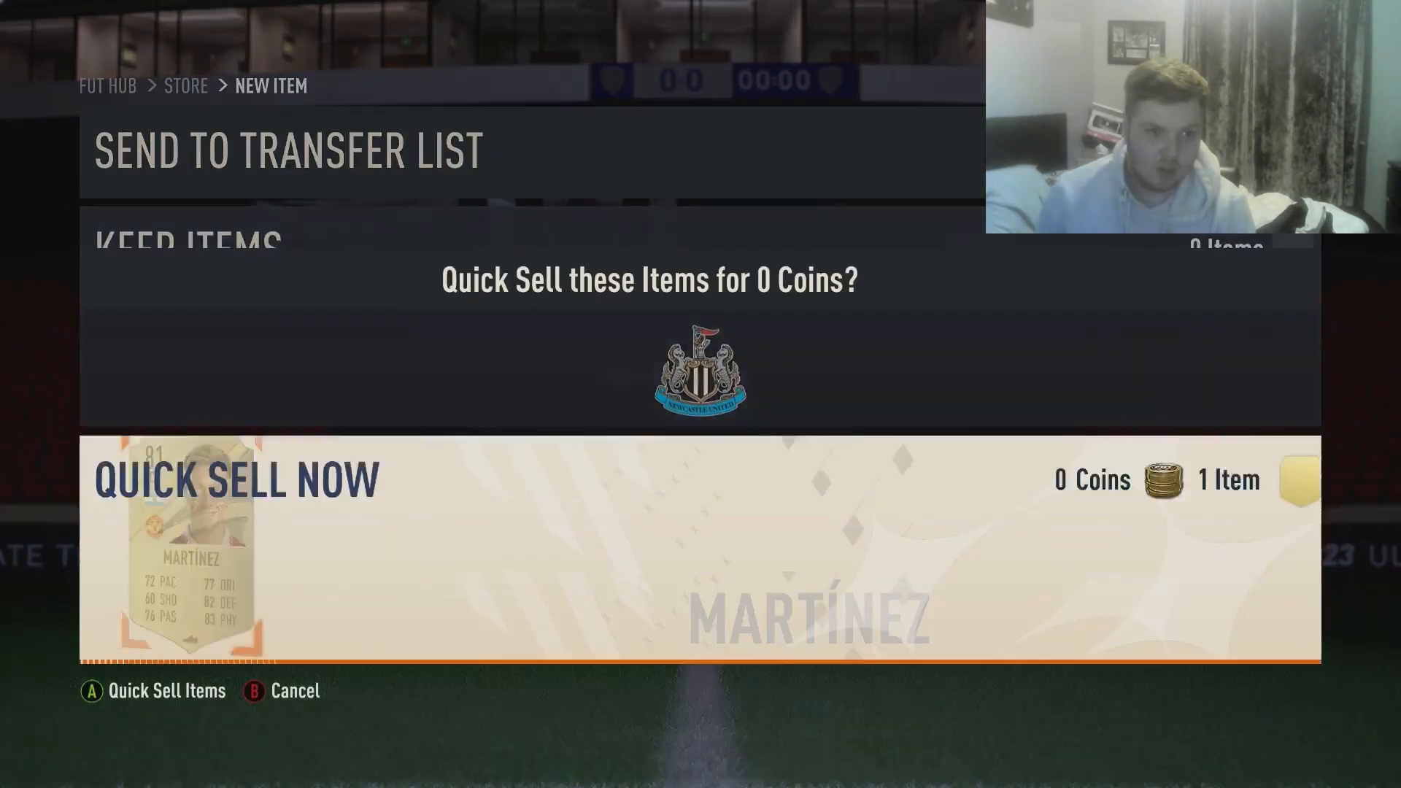
- Confirm quick selling Martínez for 0 coins and return to My Packs
key("A")
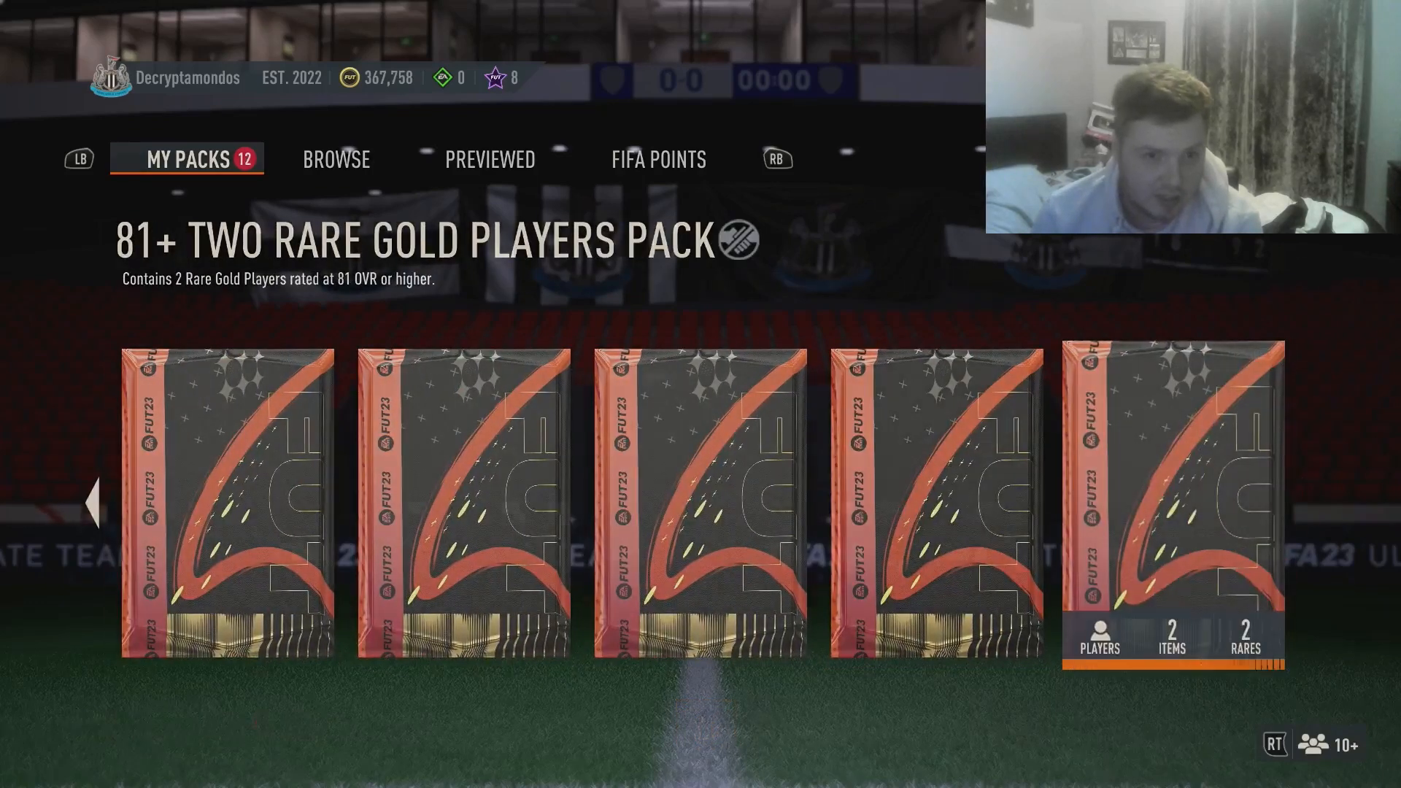
- Open an 81+ pack, quick sell the duplicate 82-rated Carlos Soler, and start the next pack
left_click(1173, 510)
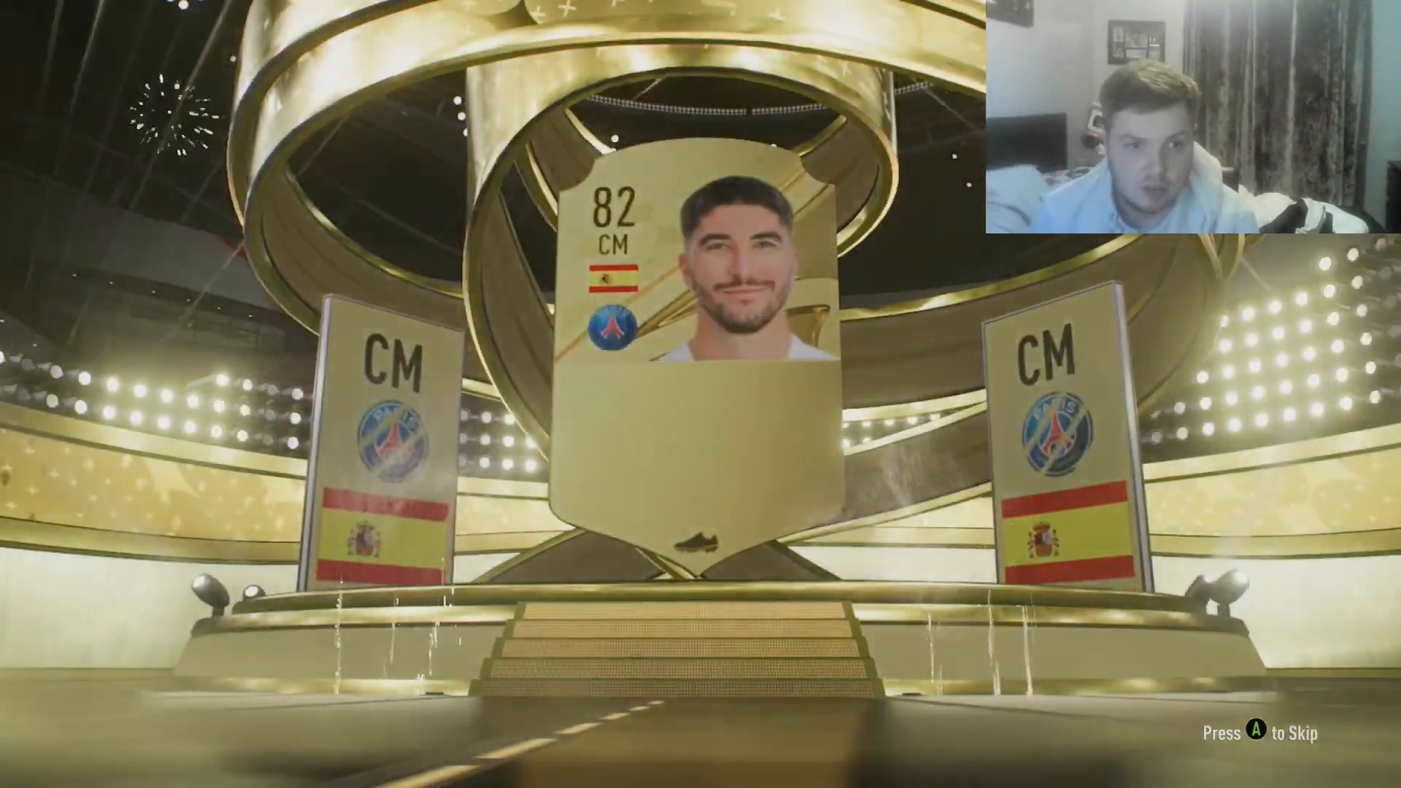
key("a")
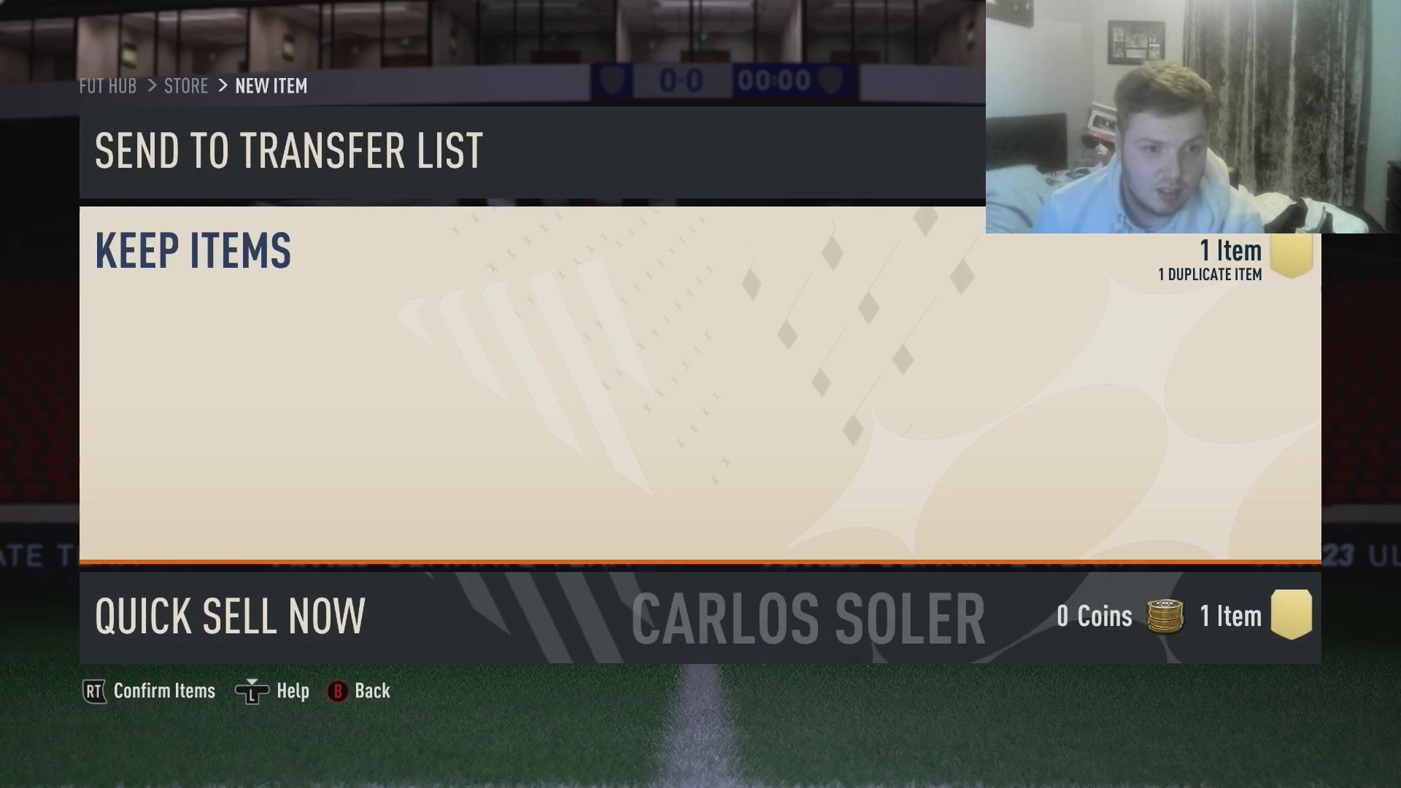
key("RT")
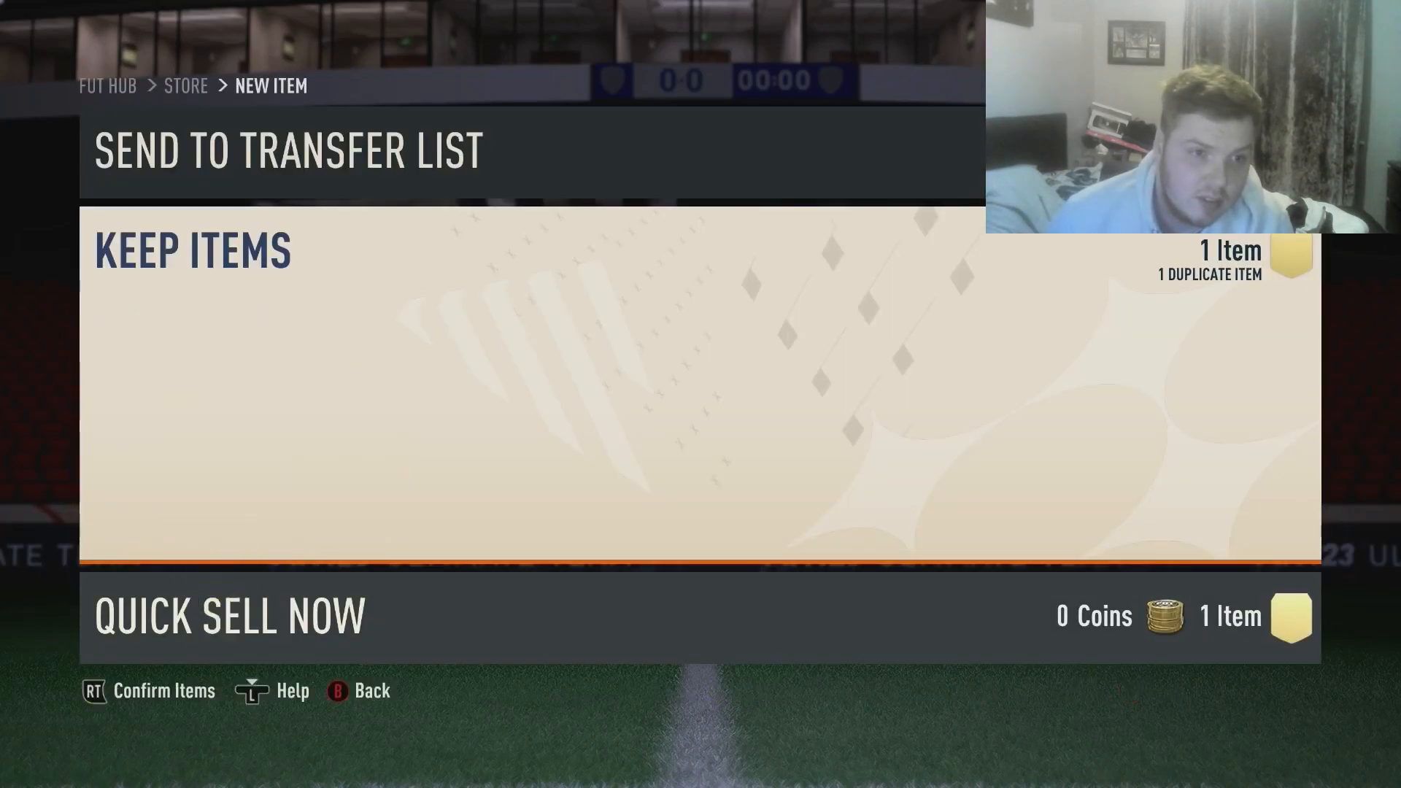
key("rt")
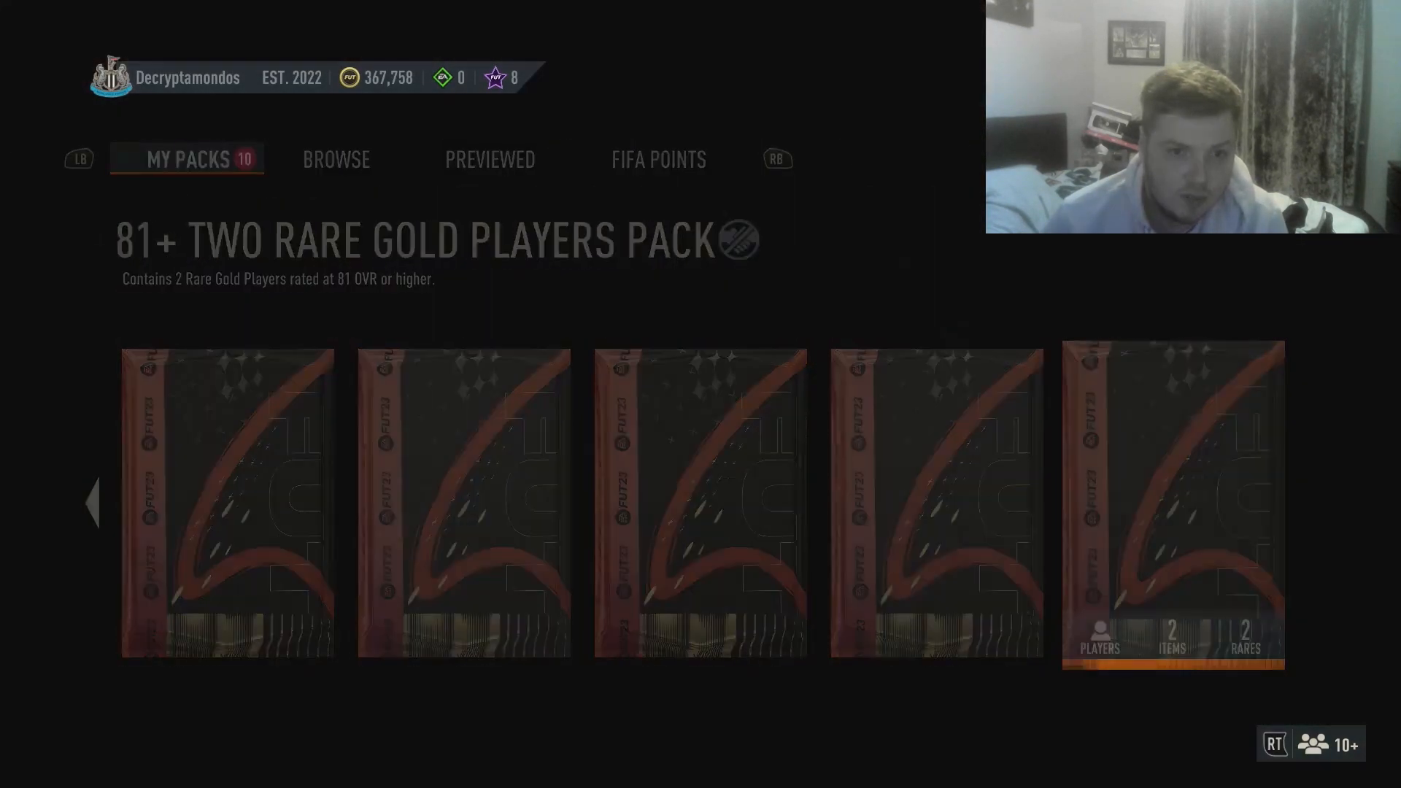
left_click(1172, 504)
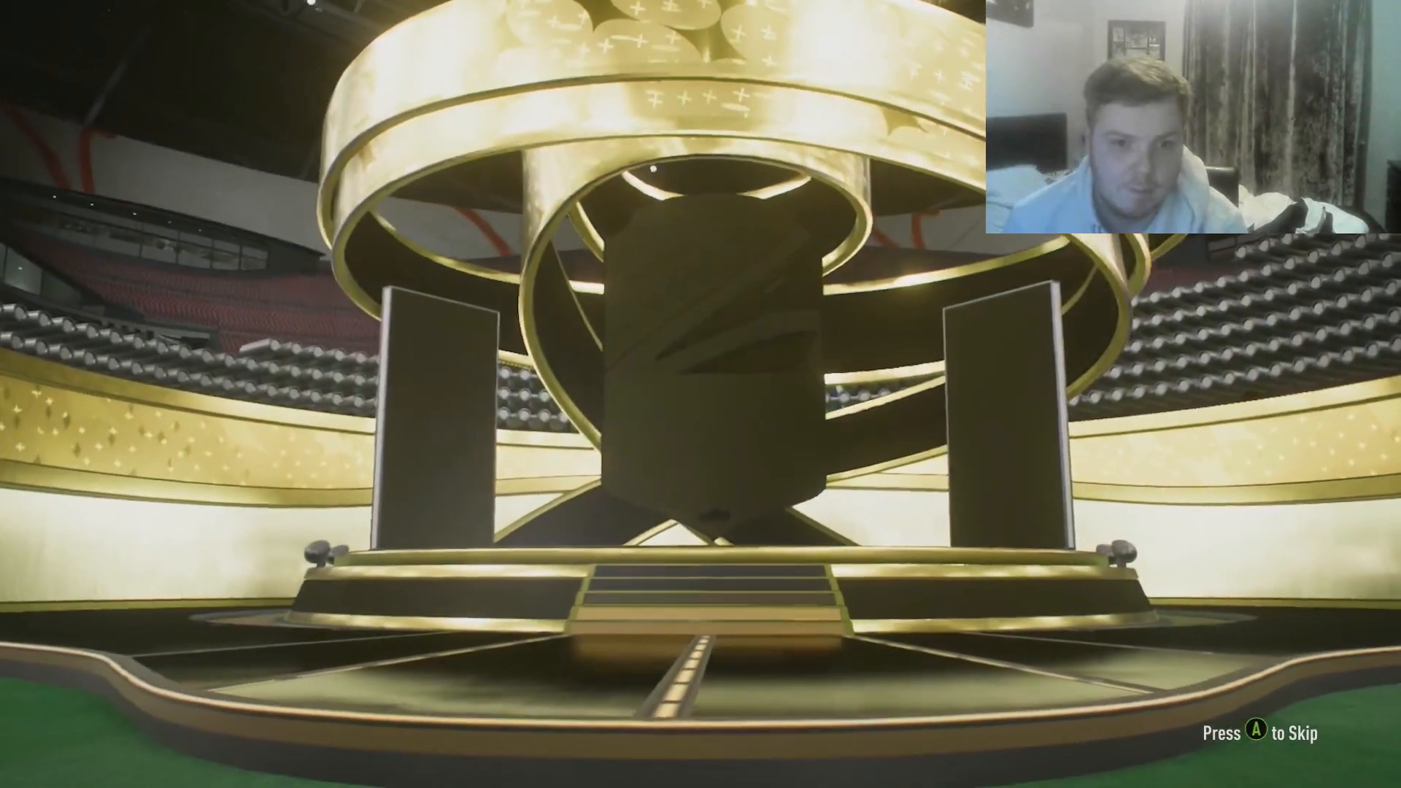